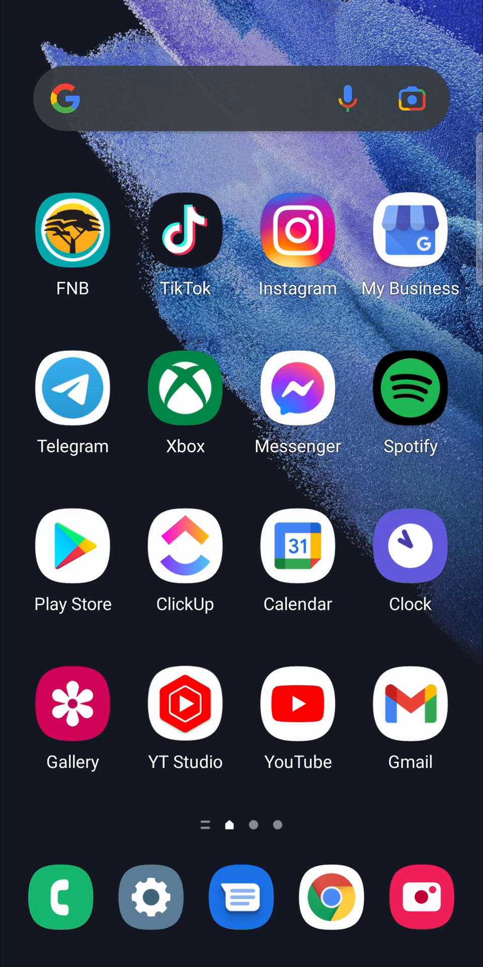
Launch the Play Store from the Android home screen
click(72, 546)
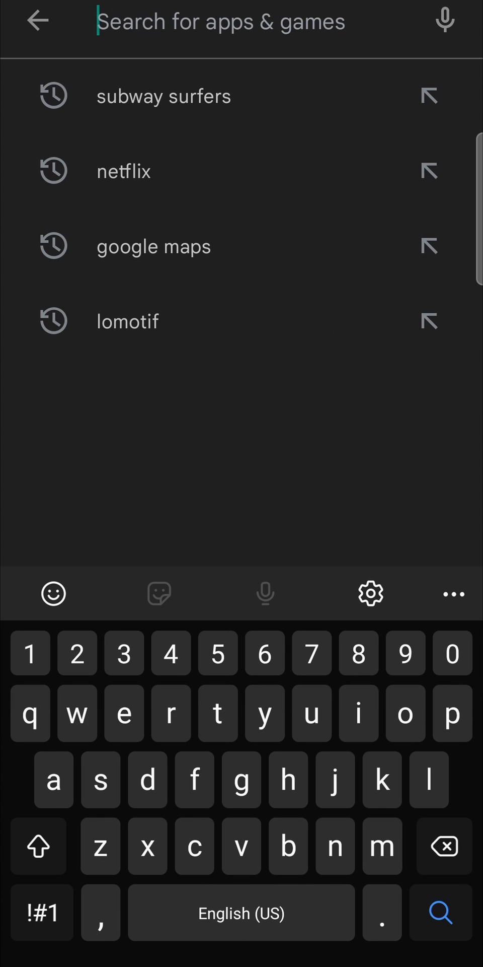
Search the Play Store for 'maps' to reach the Google Maps listing
text(m)
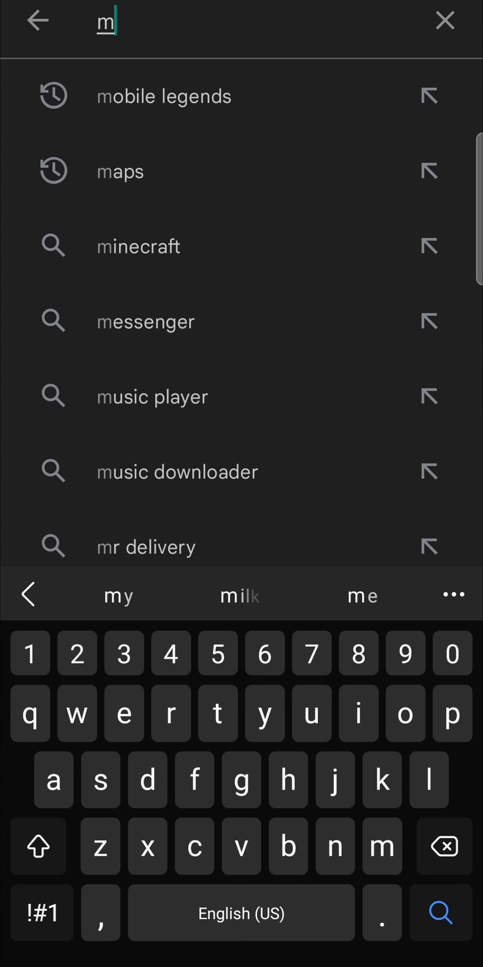
text(aps)
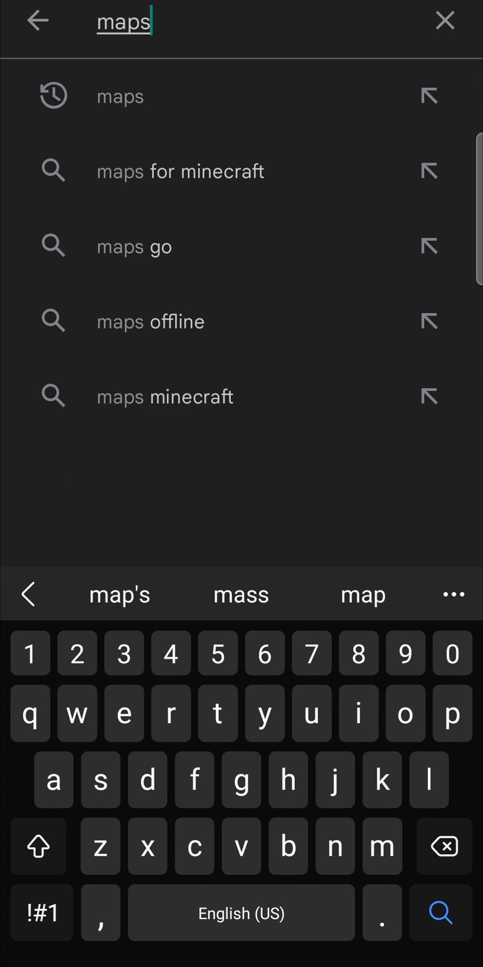
key(enter)
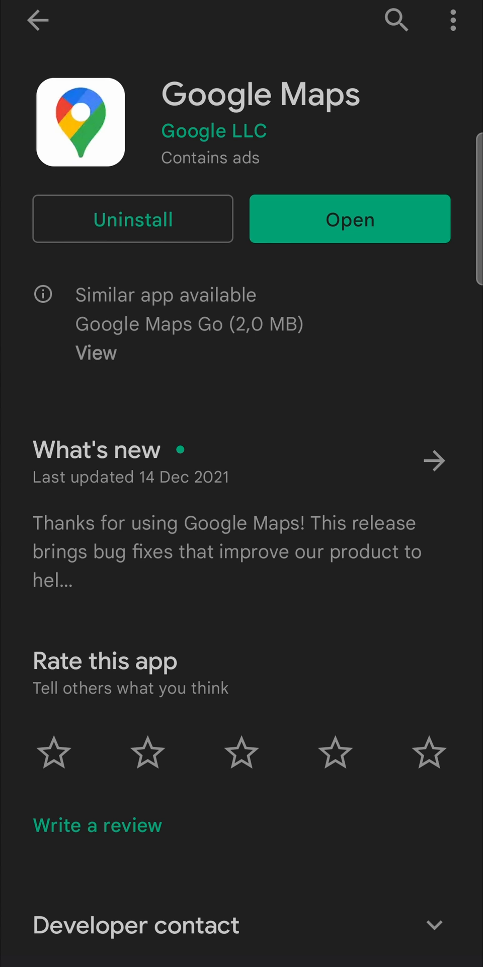
Return to the store's main page and open Settings from the account menu
click(36, 21)
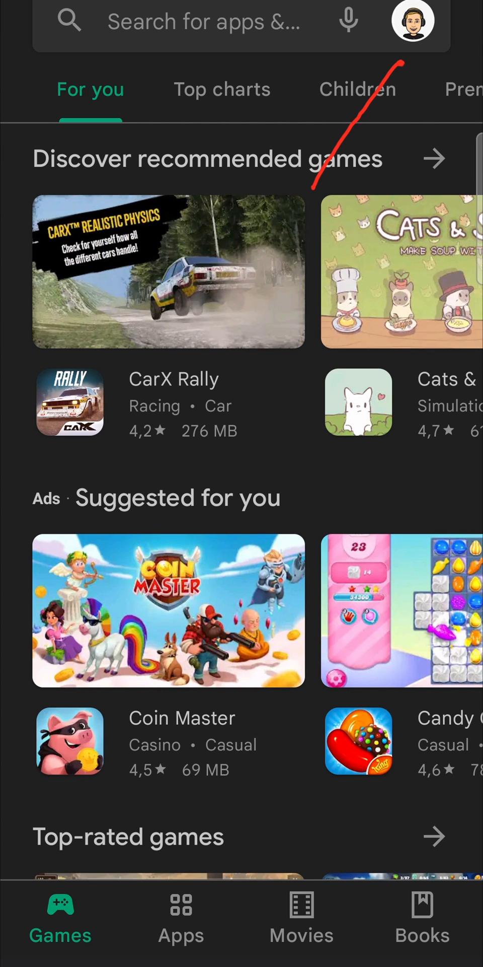
click(412, 24)
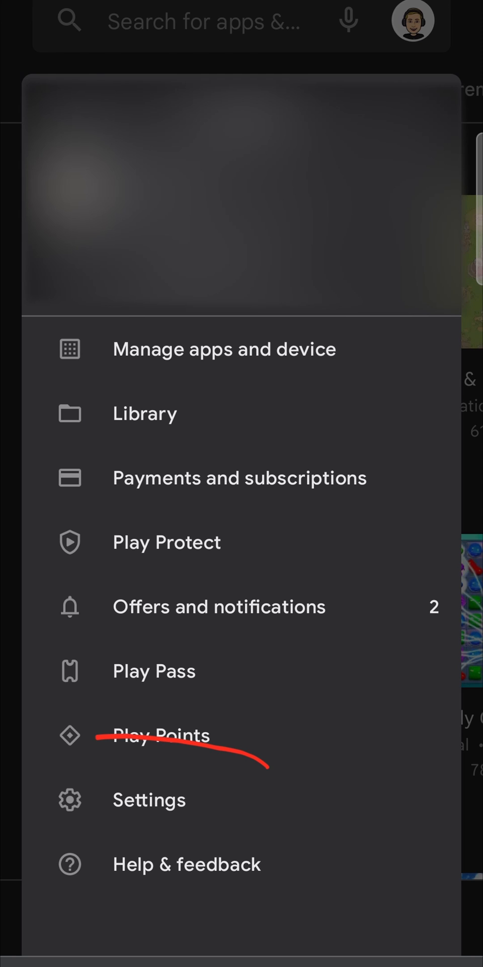
click(148, 799)
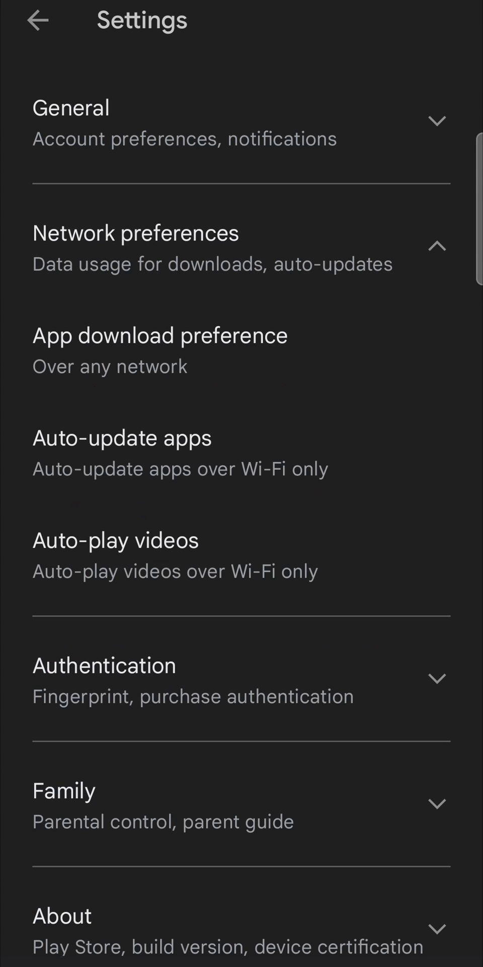
Open the Auto-update apps choices under Network preferences
click(122, 438)
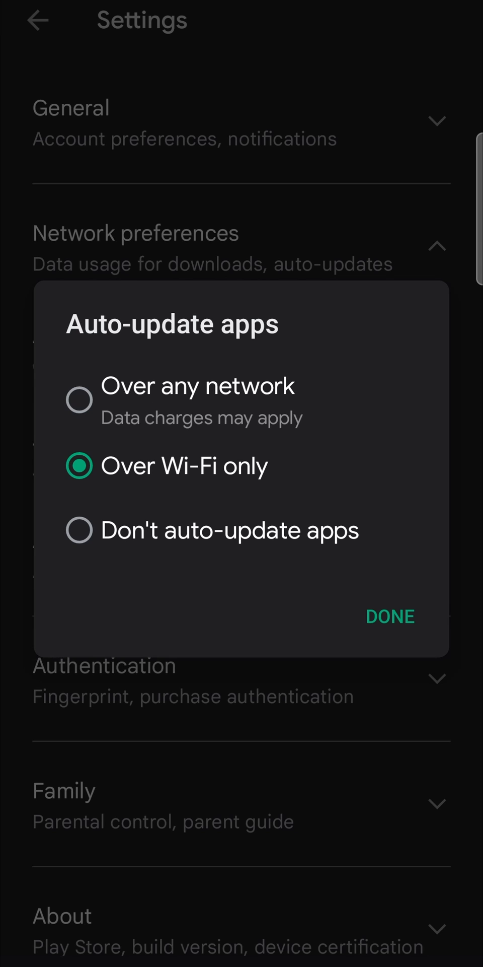
Keep auto-update apps on Over Wi-Fi only with DONE, back in Settings
click(390, 616)
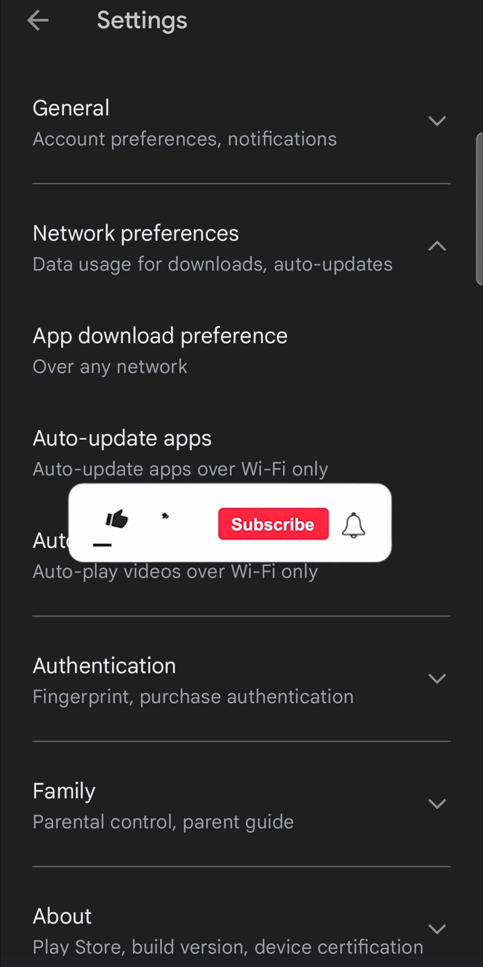
click(115, 524)
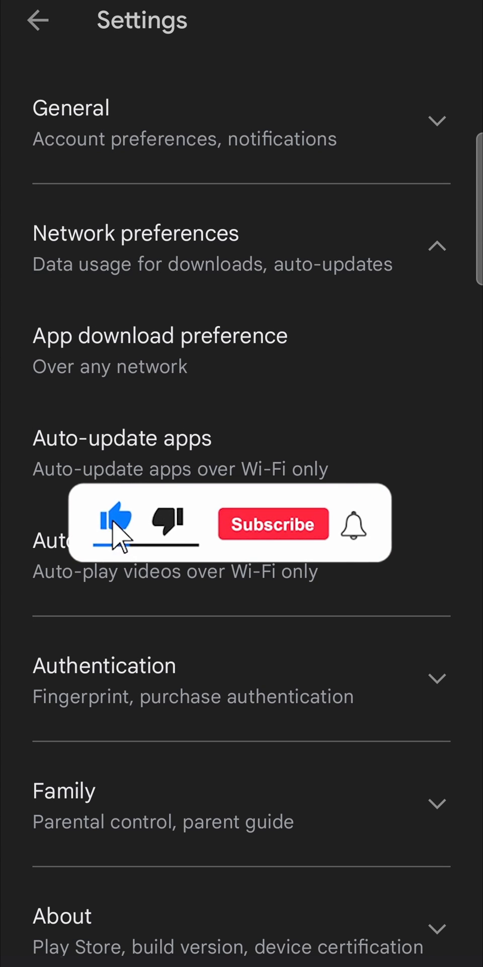
click(272, 524)
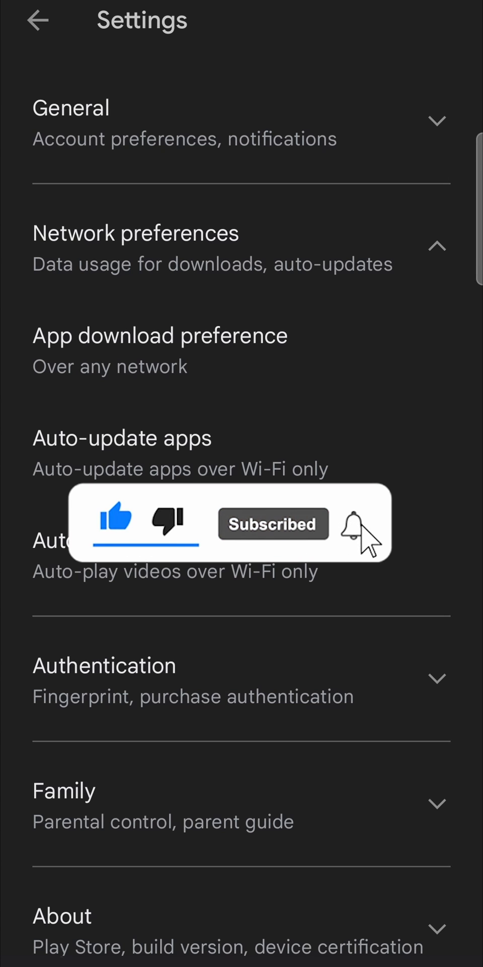